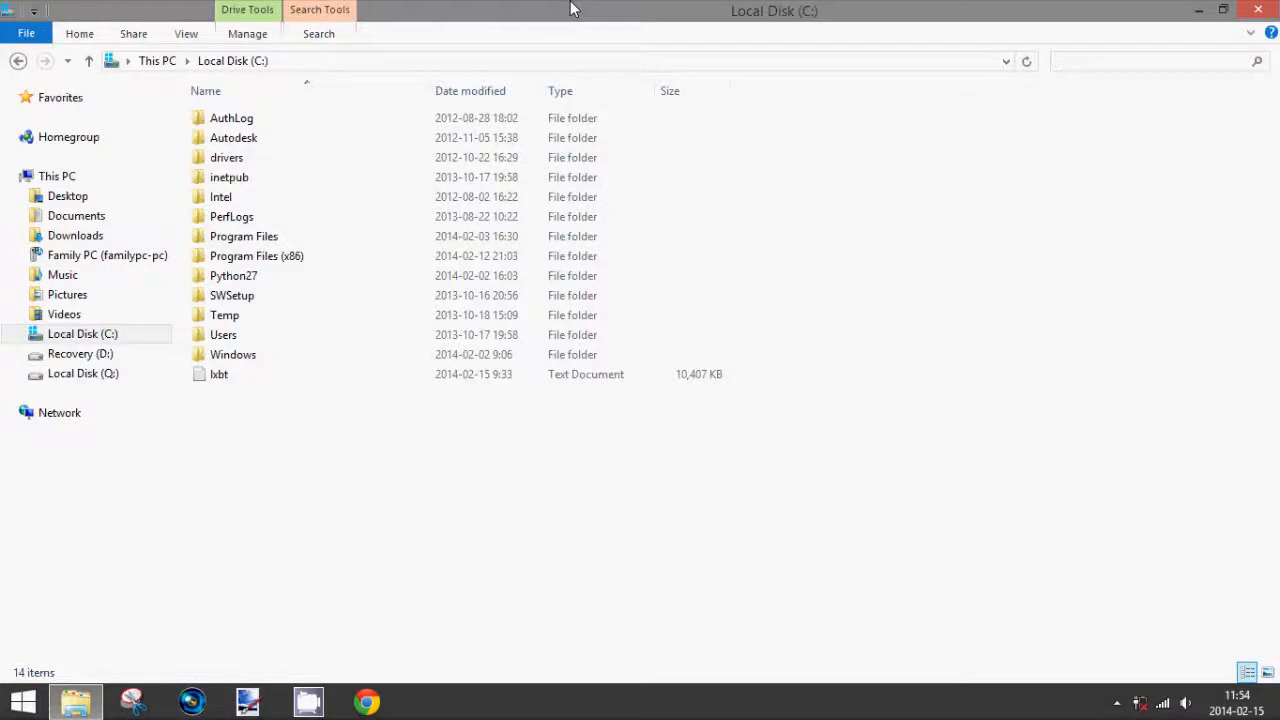
# Turn on Hidden items in the View options so Local Disk (C:) lists 19 items.
pyautogui.click(256, 255)
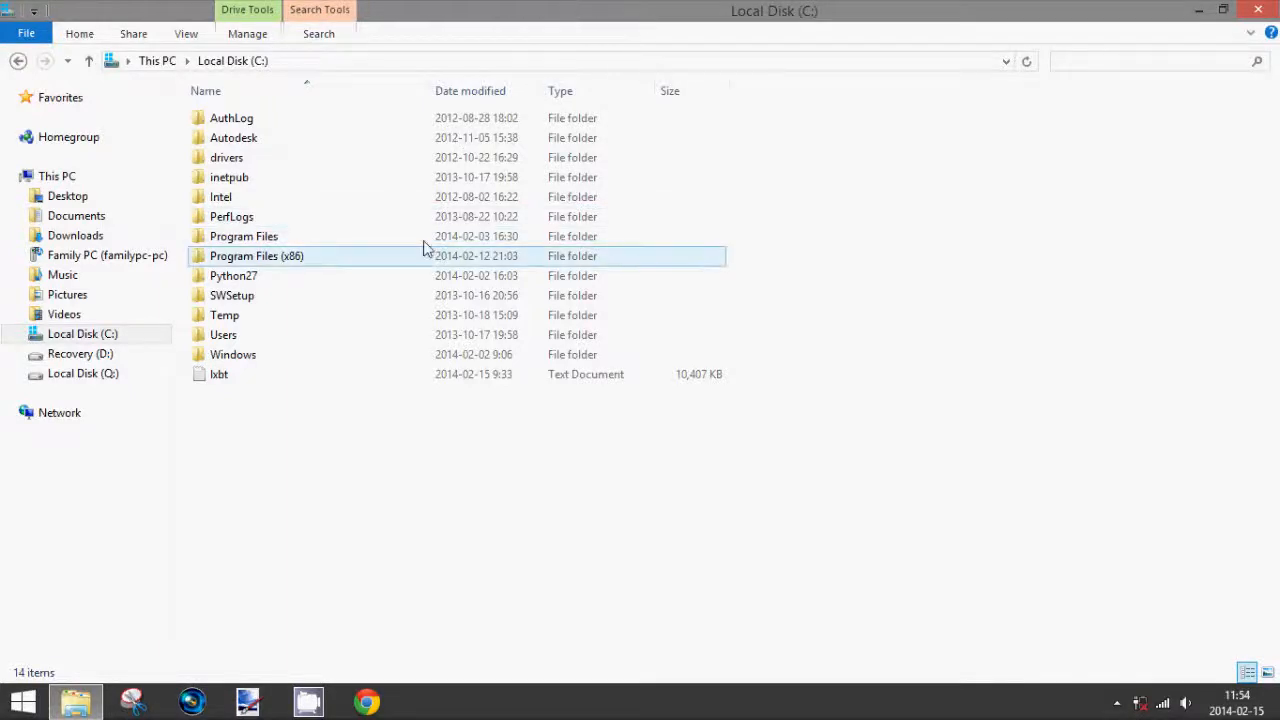
pyautogui.click(243, 236)
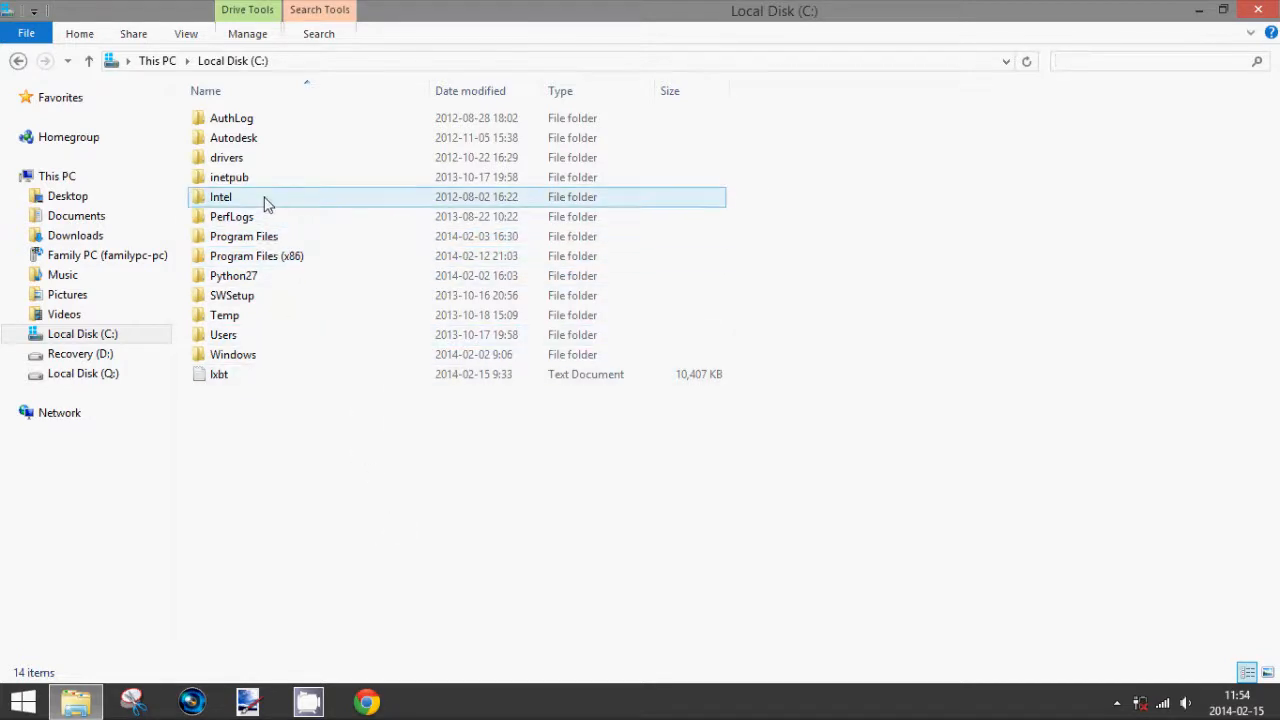
pyautogui.click(224, 315)
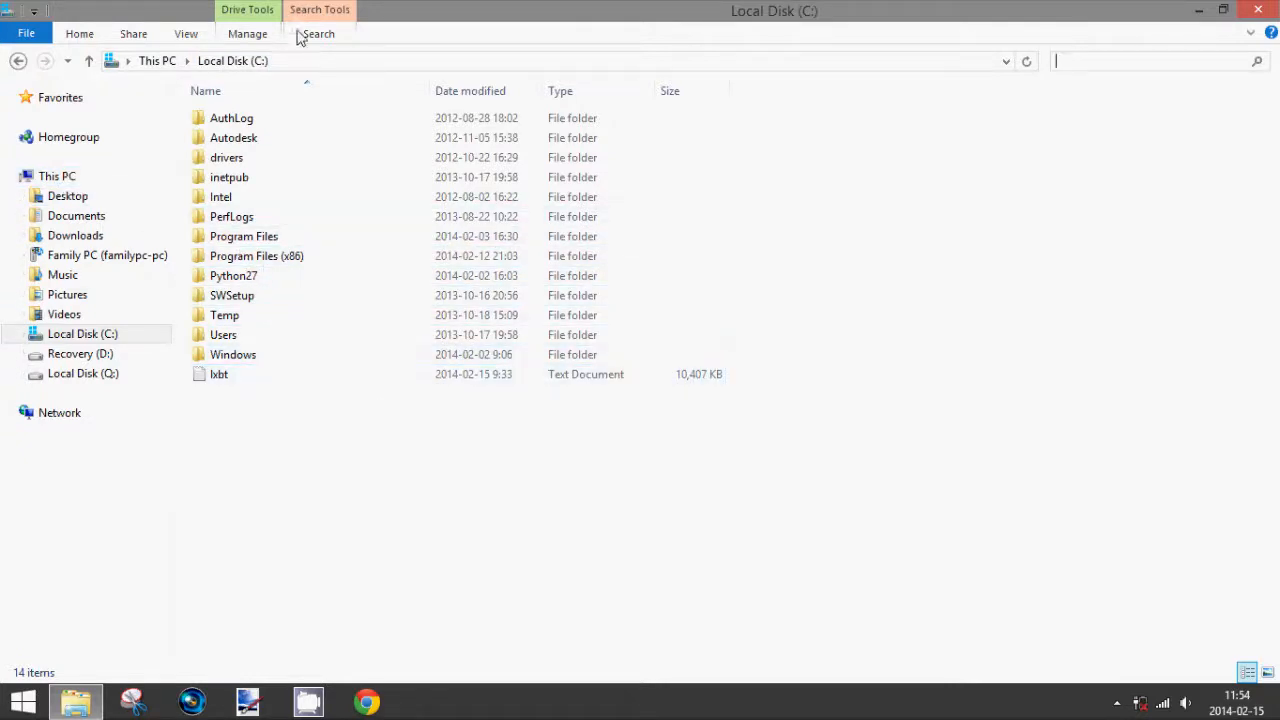
pyautogui.moveTo(190, 38)
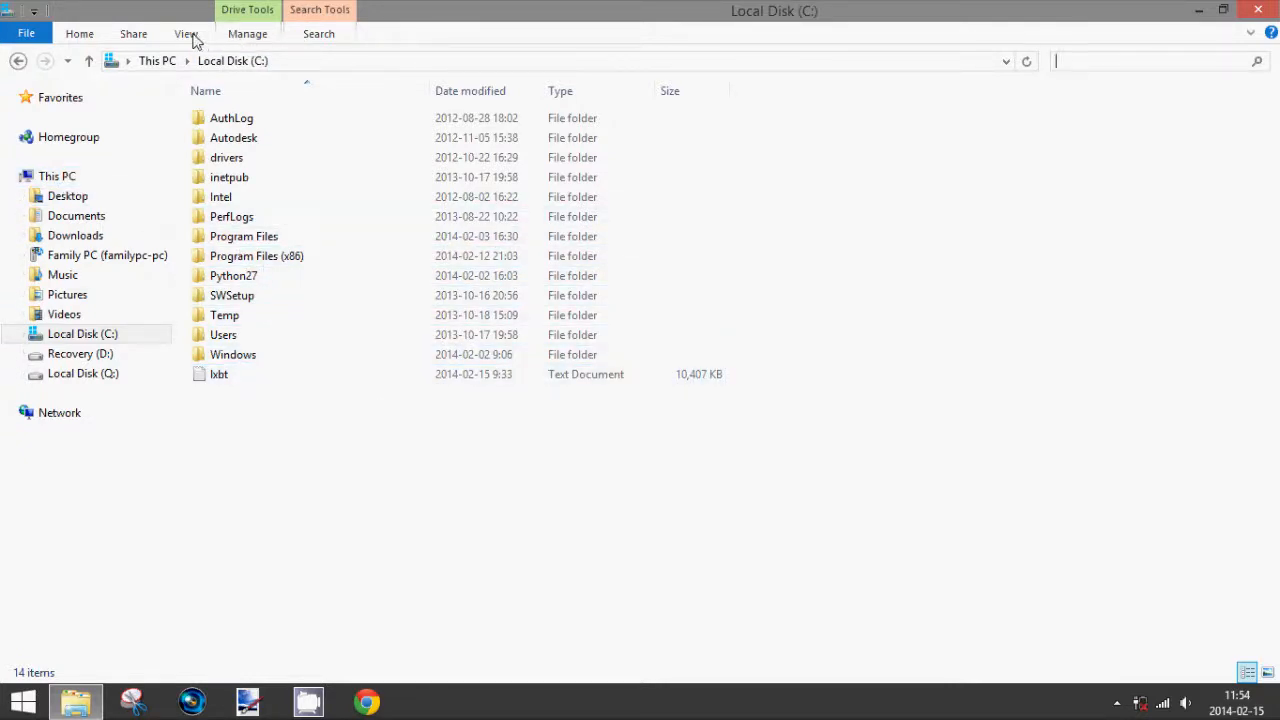
pyautogui.click(185, 33)
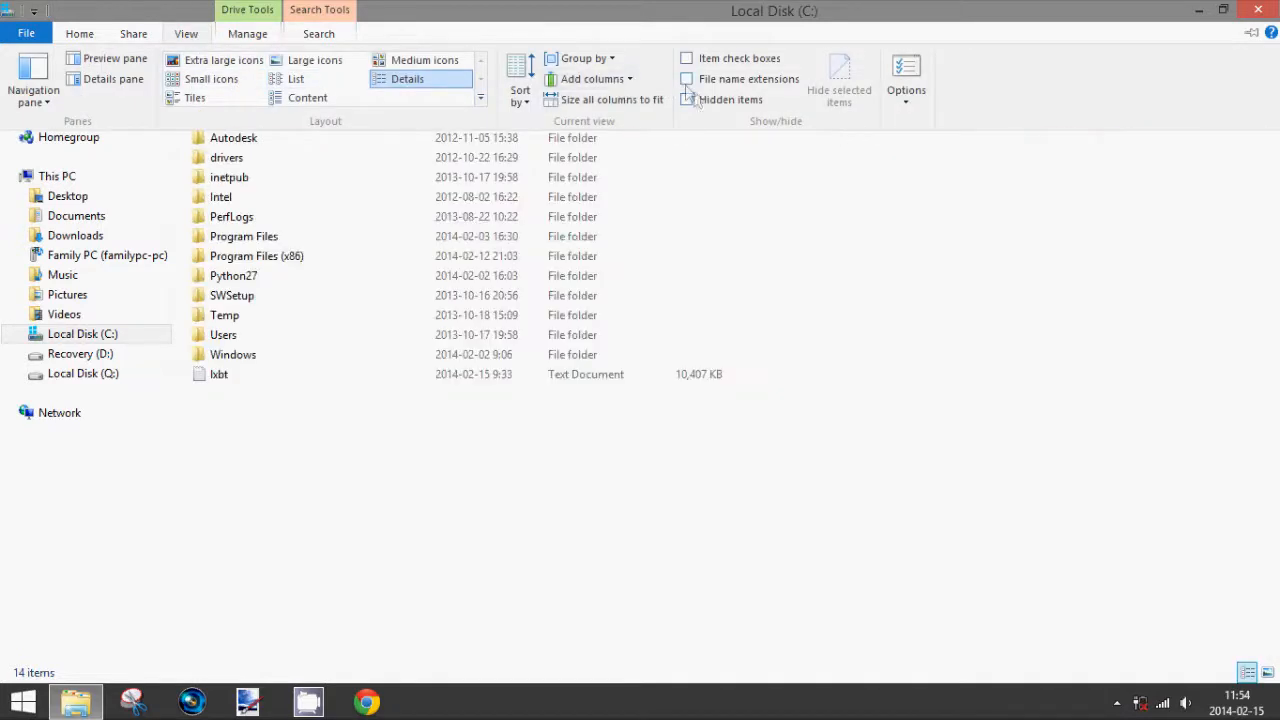
pyautogui.moveTo(715, 105)
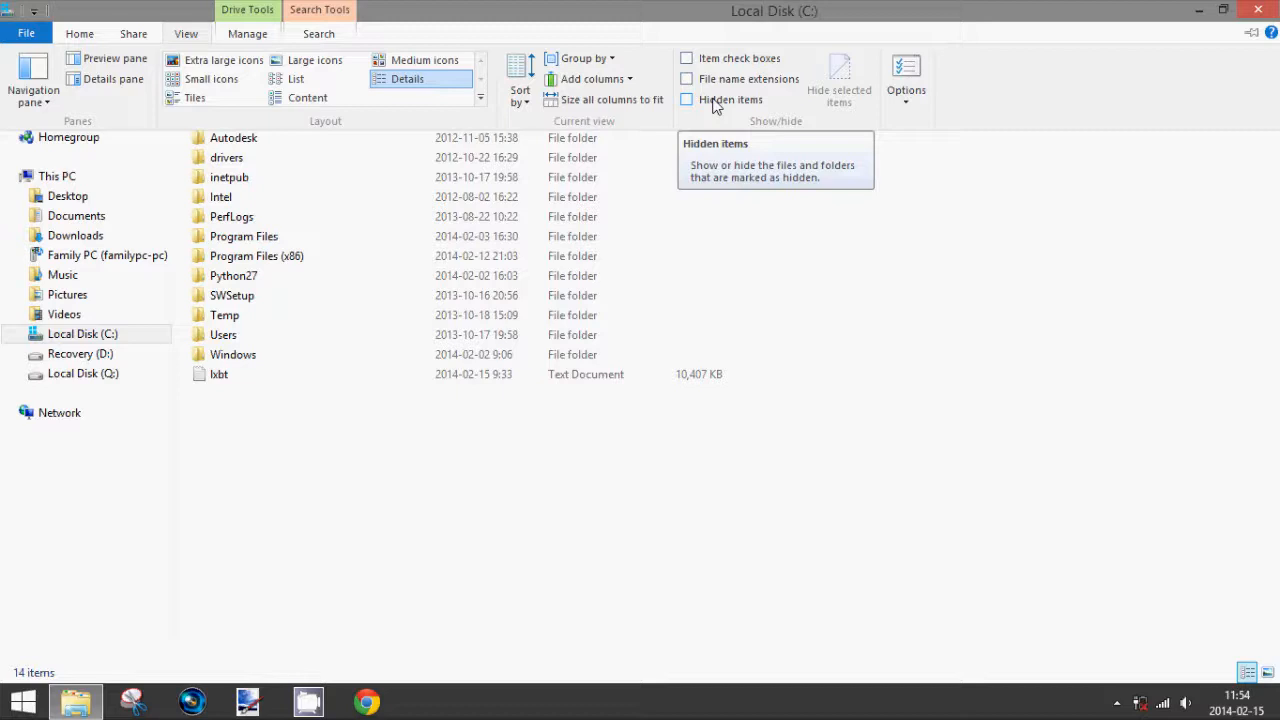
pyautogui.click(687, 99)
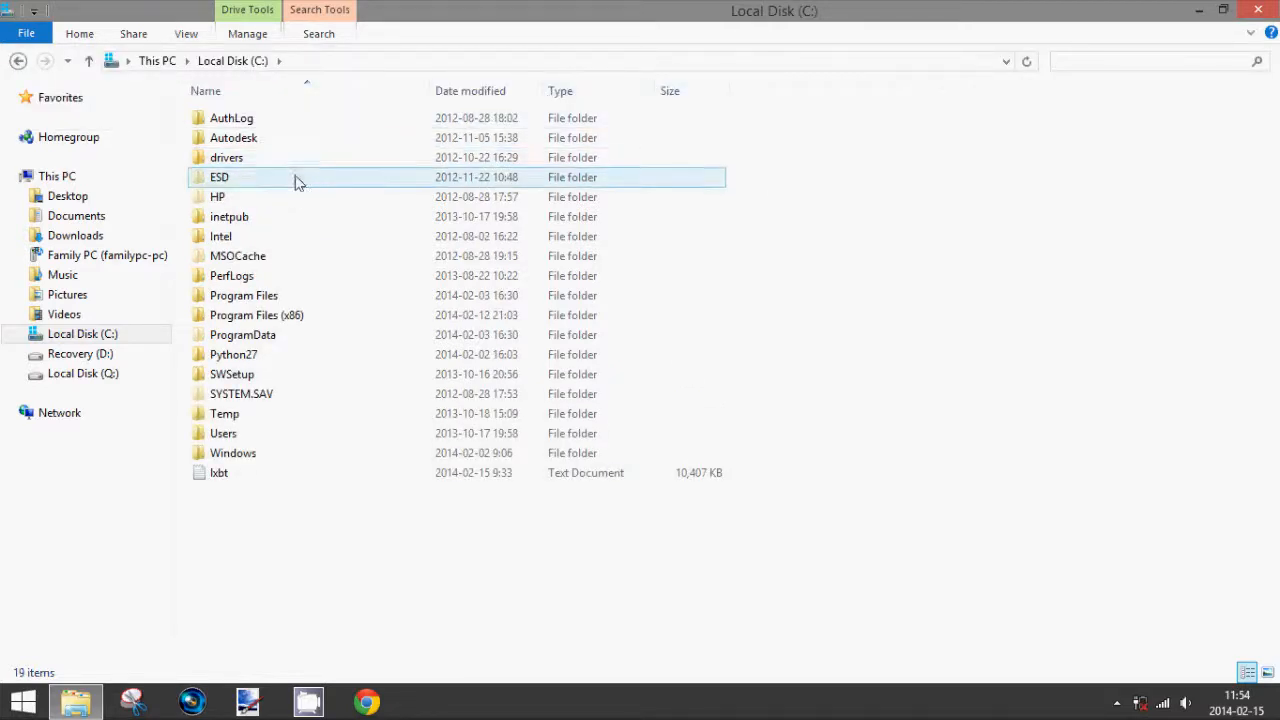
pyautogui.moveTo(212, 183)
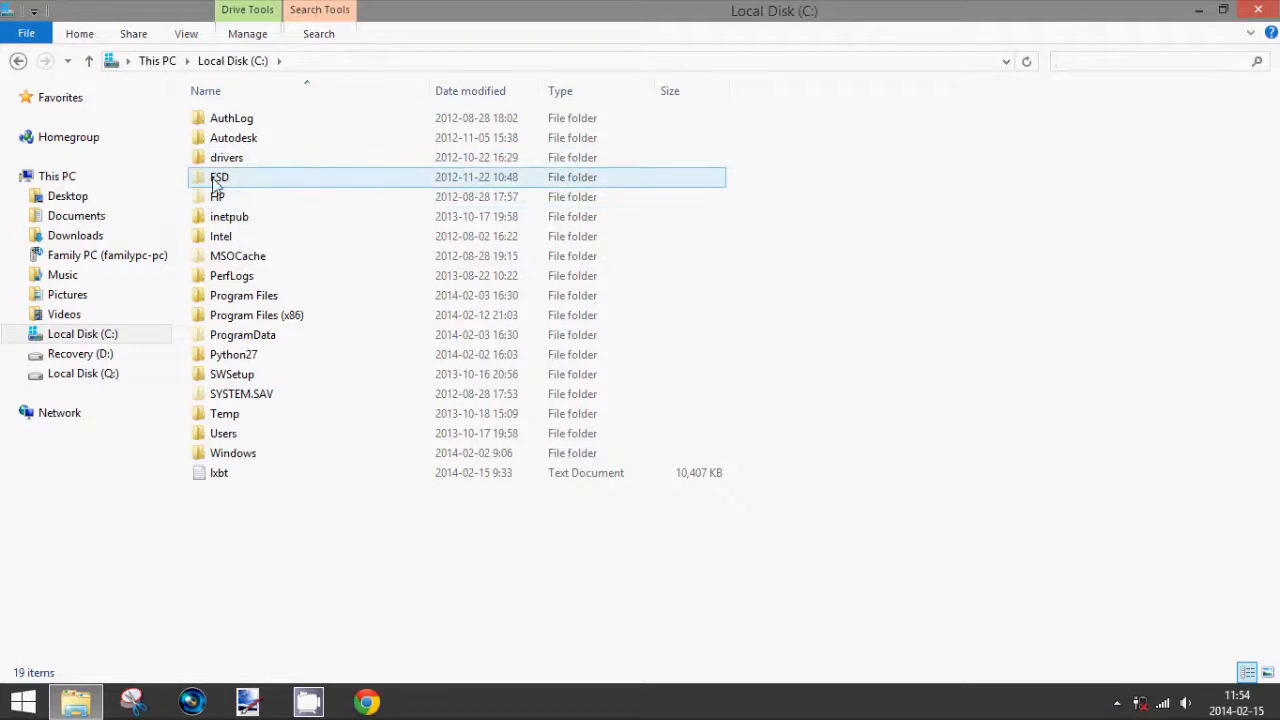
pyautogui.click(229, 216)
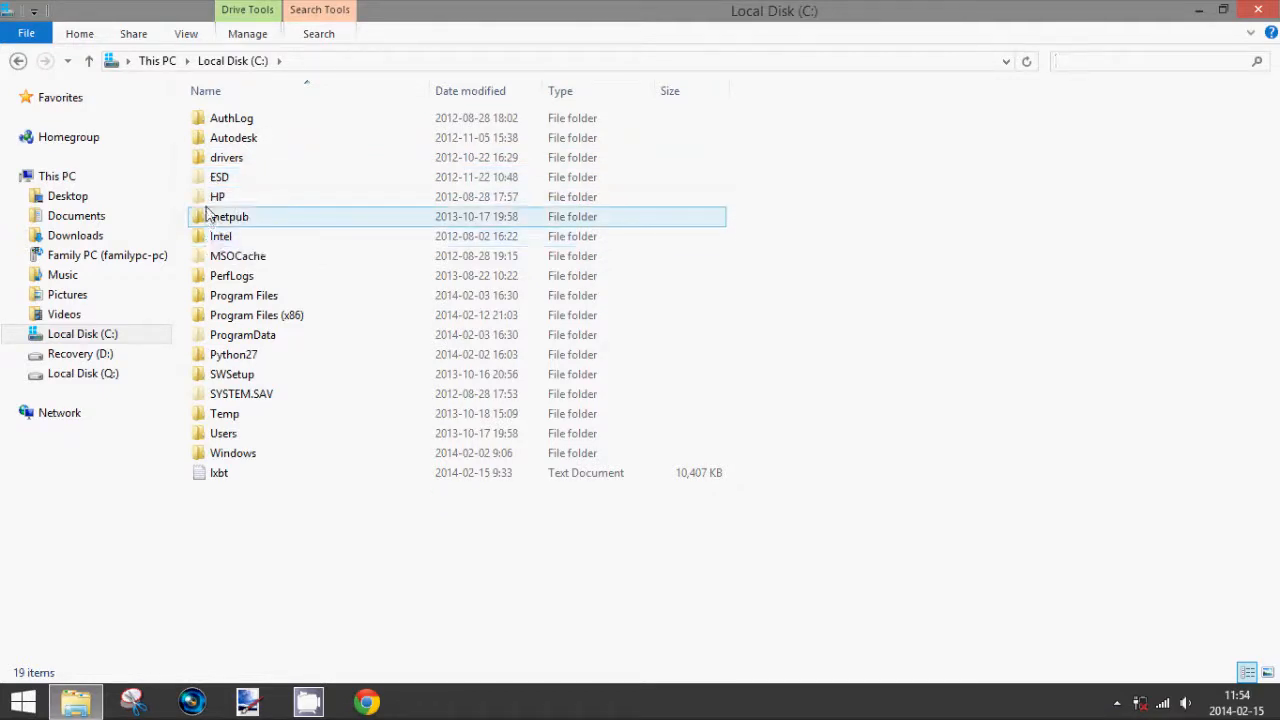
pyautogui.click(217, 196)
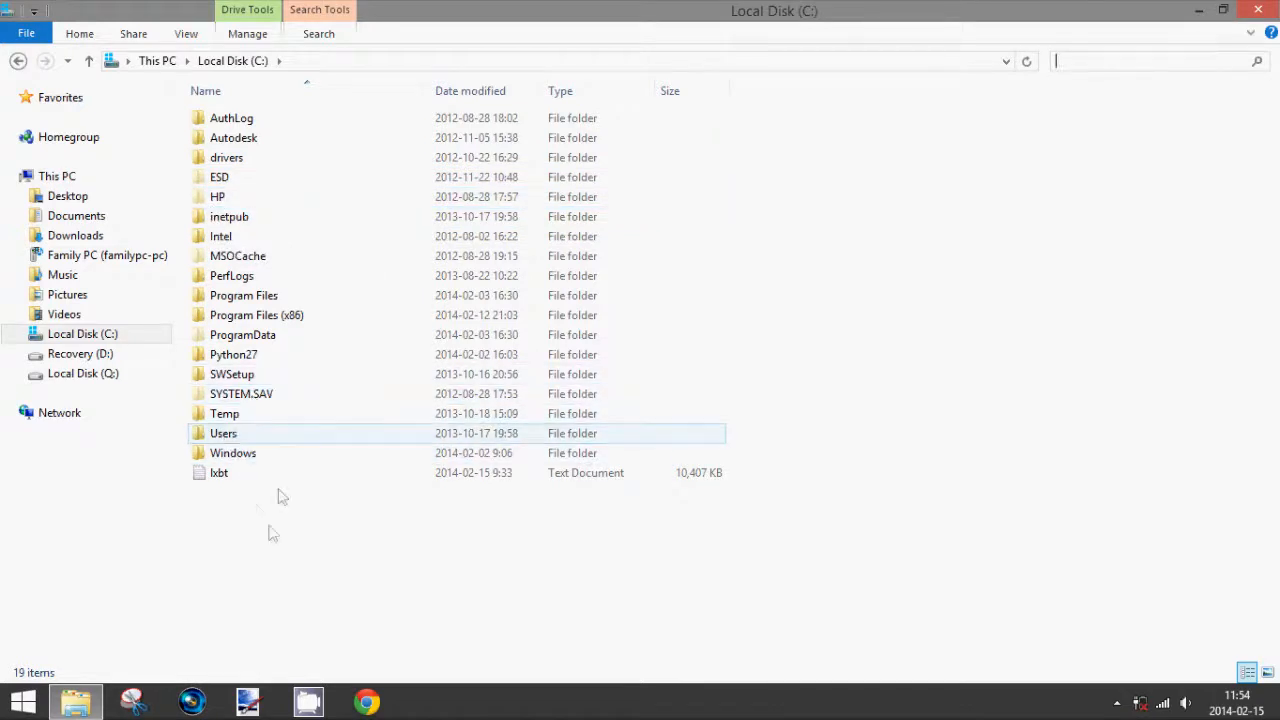
pyautogui.click(241, 393)
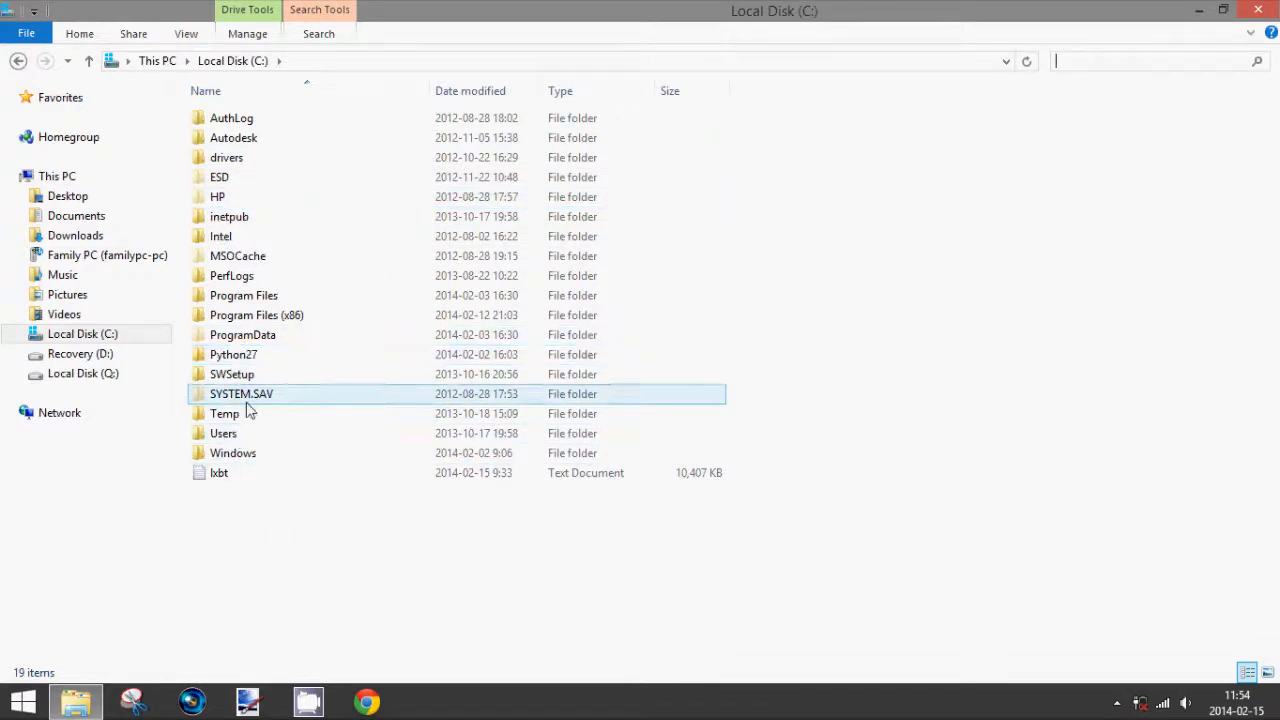
pyautogui.click(242, 335)
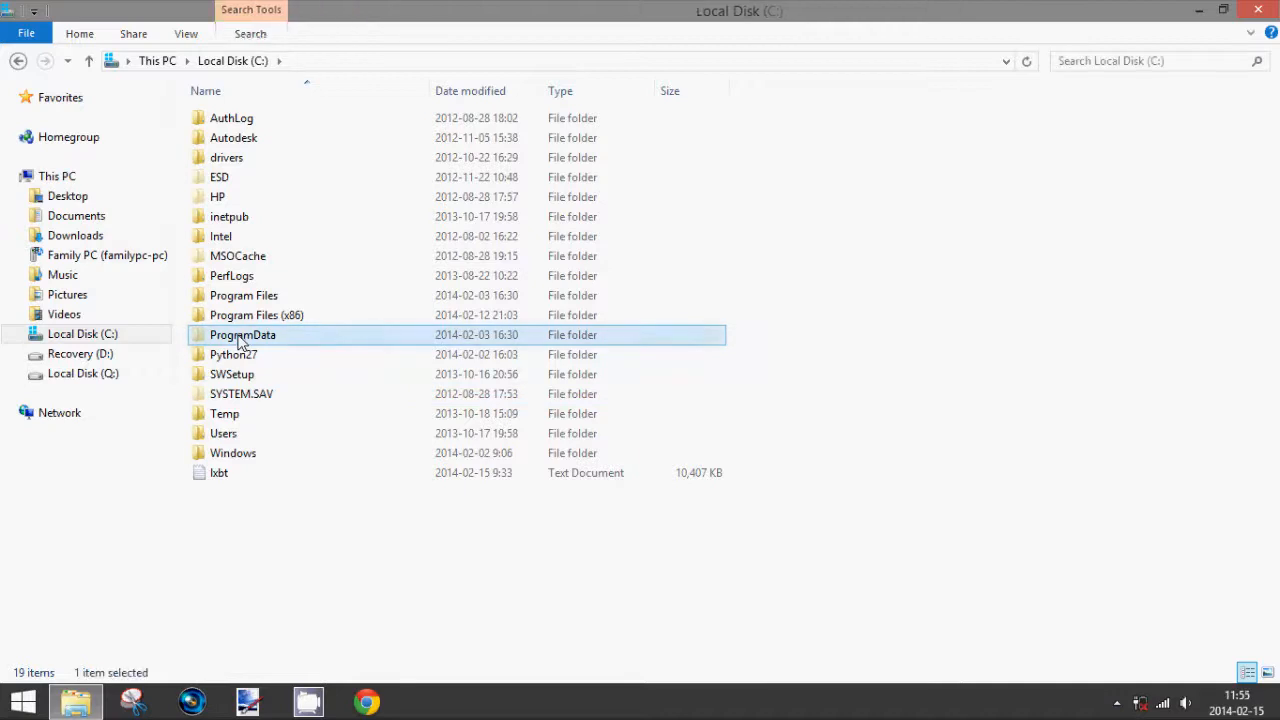
pyautogui.doubleClick(242, 334)
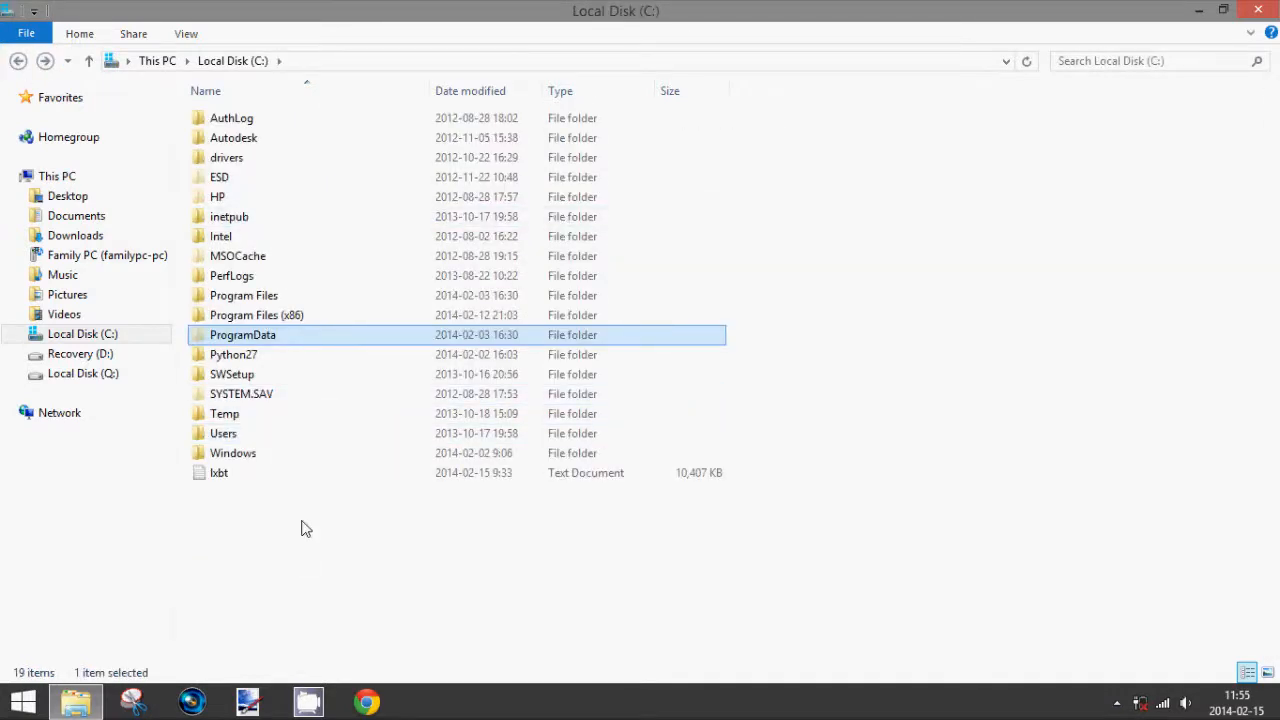
pyautogui.click(238, 256)
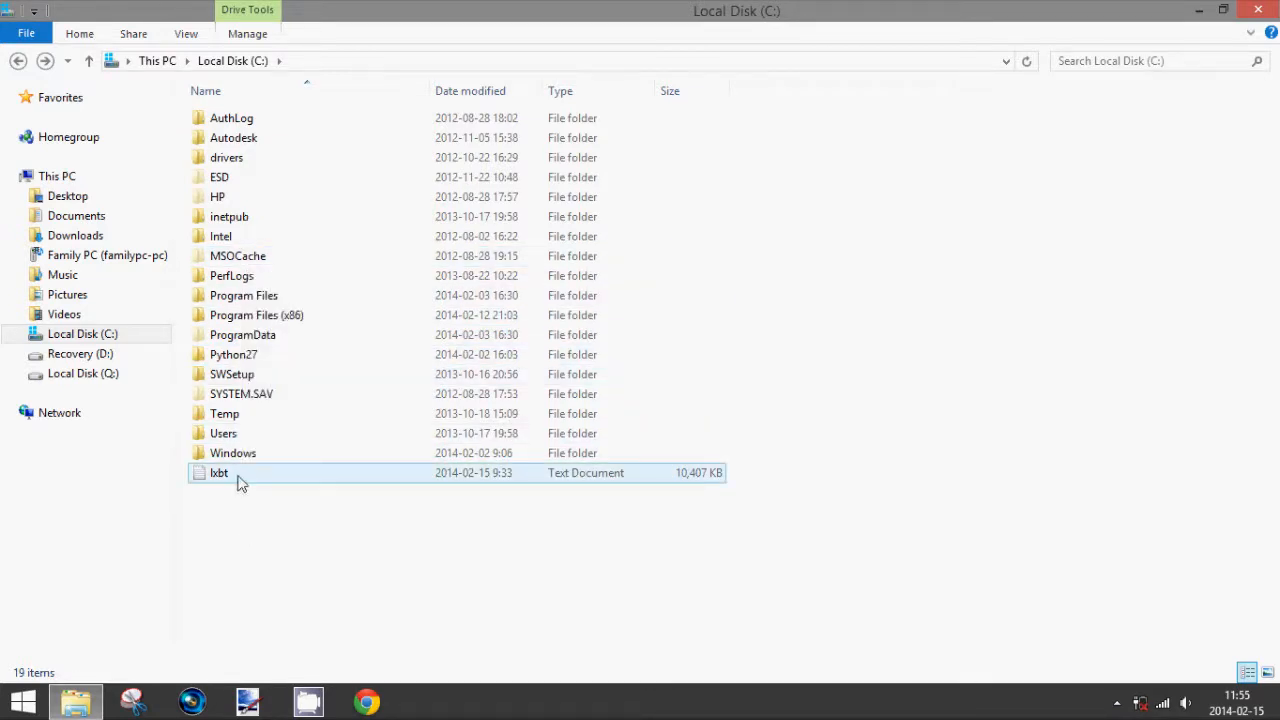
# Add a new empty text document on Local Disk (C:), keeping the default name 'New Text Document'.
pyautogui.rightClick(240, 483)
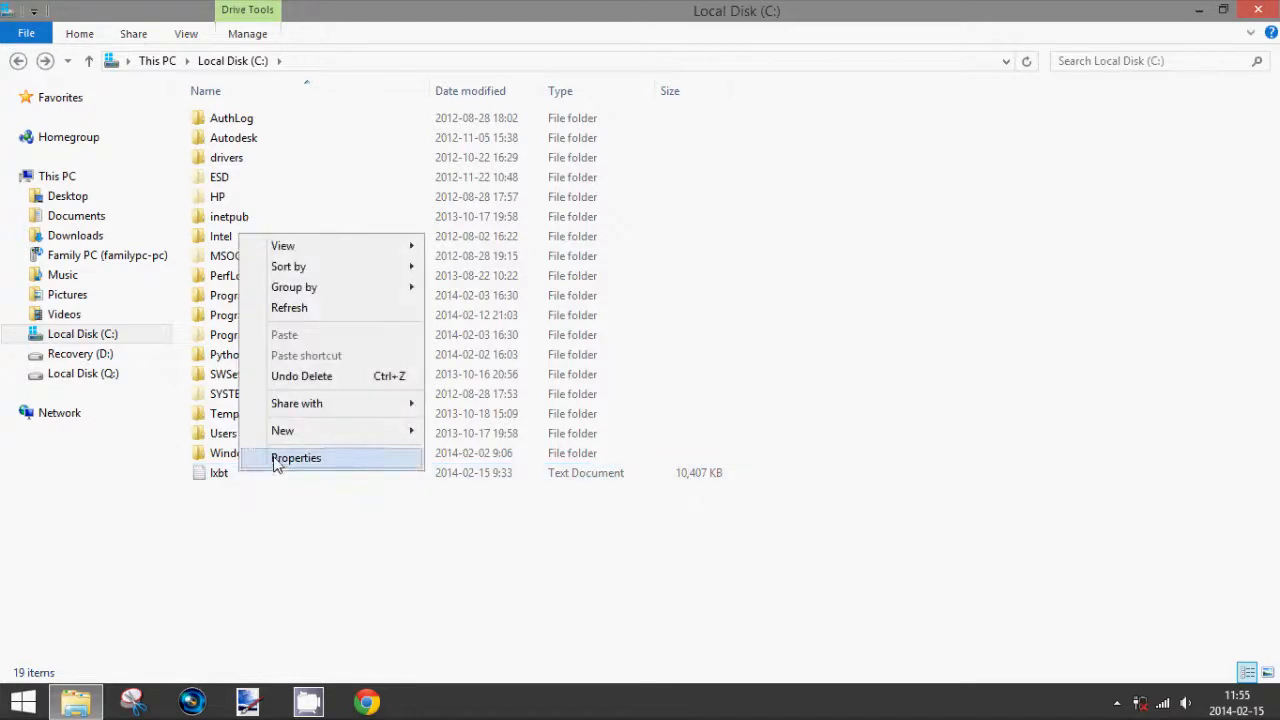
pyautogui.click(296, 458)
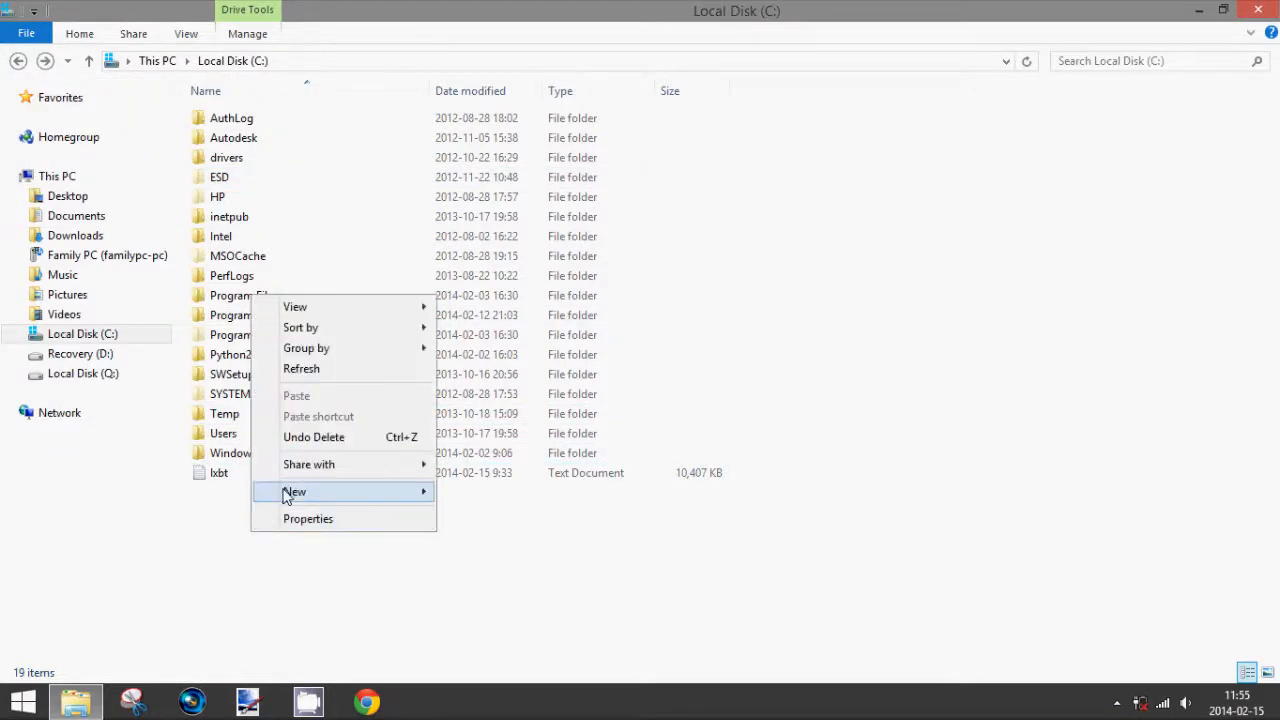
pyautogui.click(294, 491)
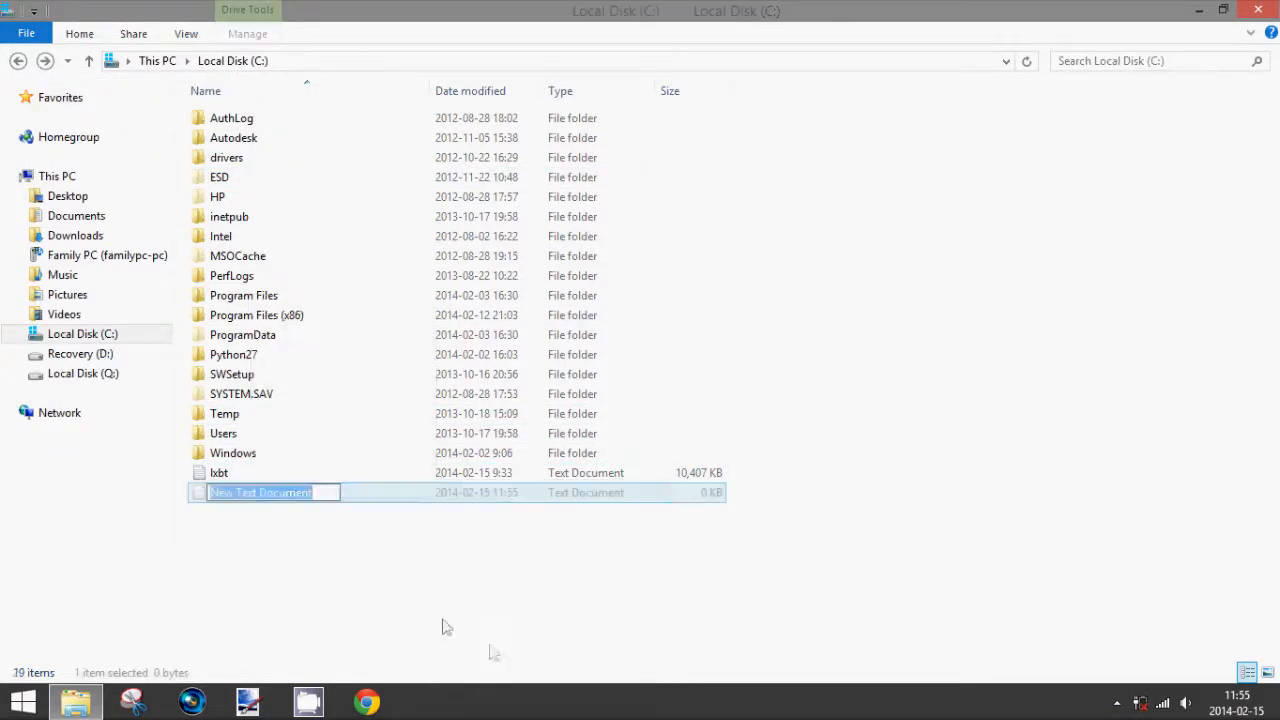
pyautogui.press('Return')
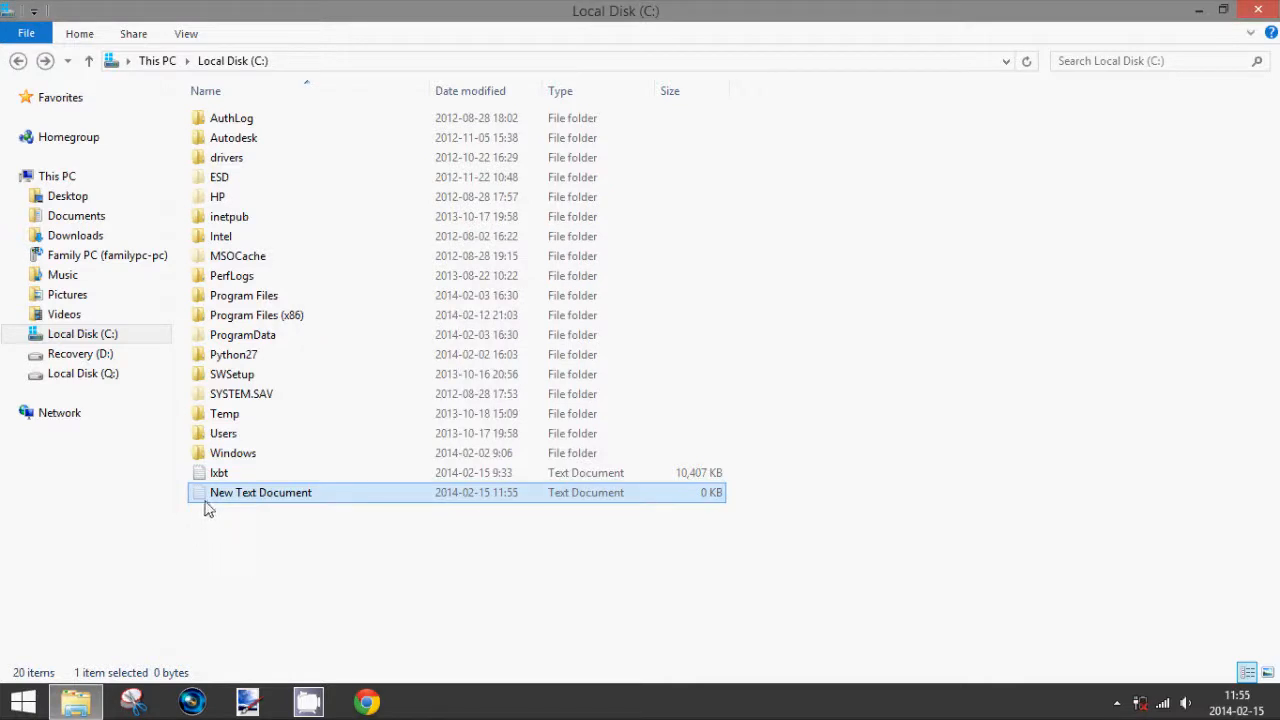
pyautogui.moveTo(279, 556)
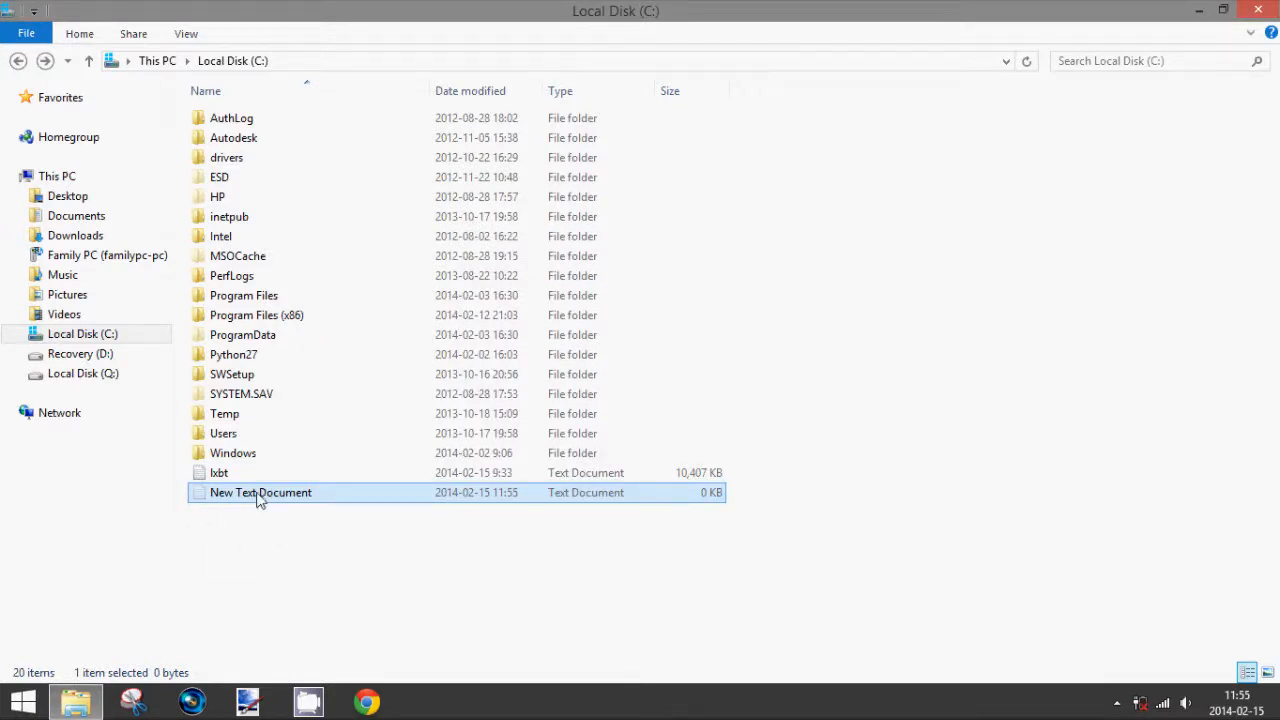
# Delete 'New Text Document' and turn Hidden items off, leaving 14 items on Local Disk (C:).
pyautogui.press('Delete')
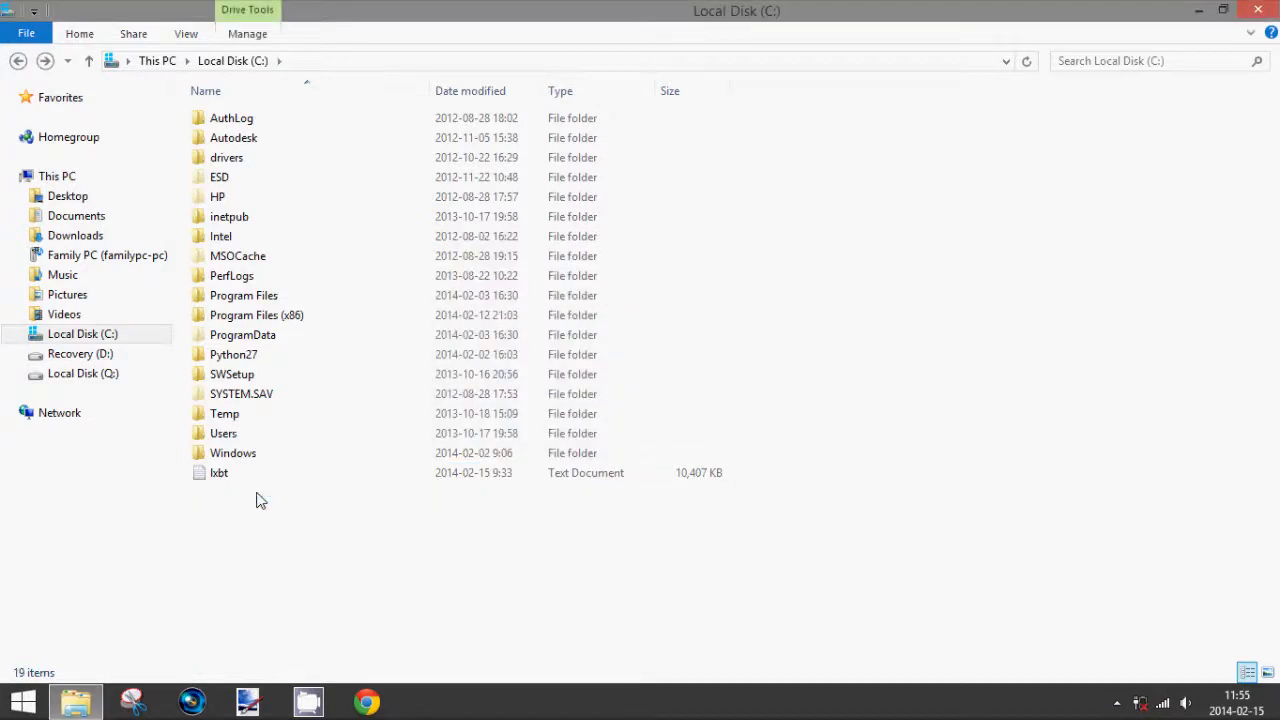
pyautogui.click(233, 137)
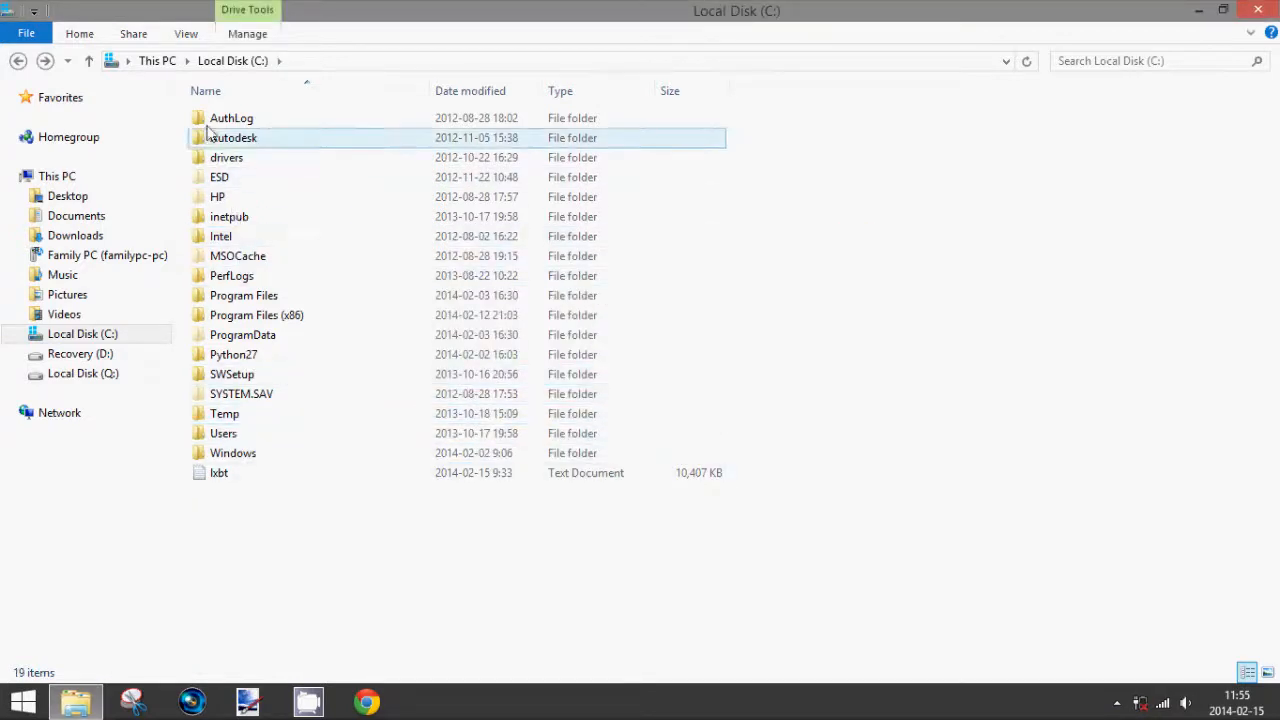
pyautogui.click(185, 33)
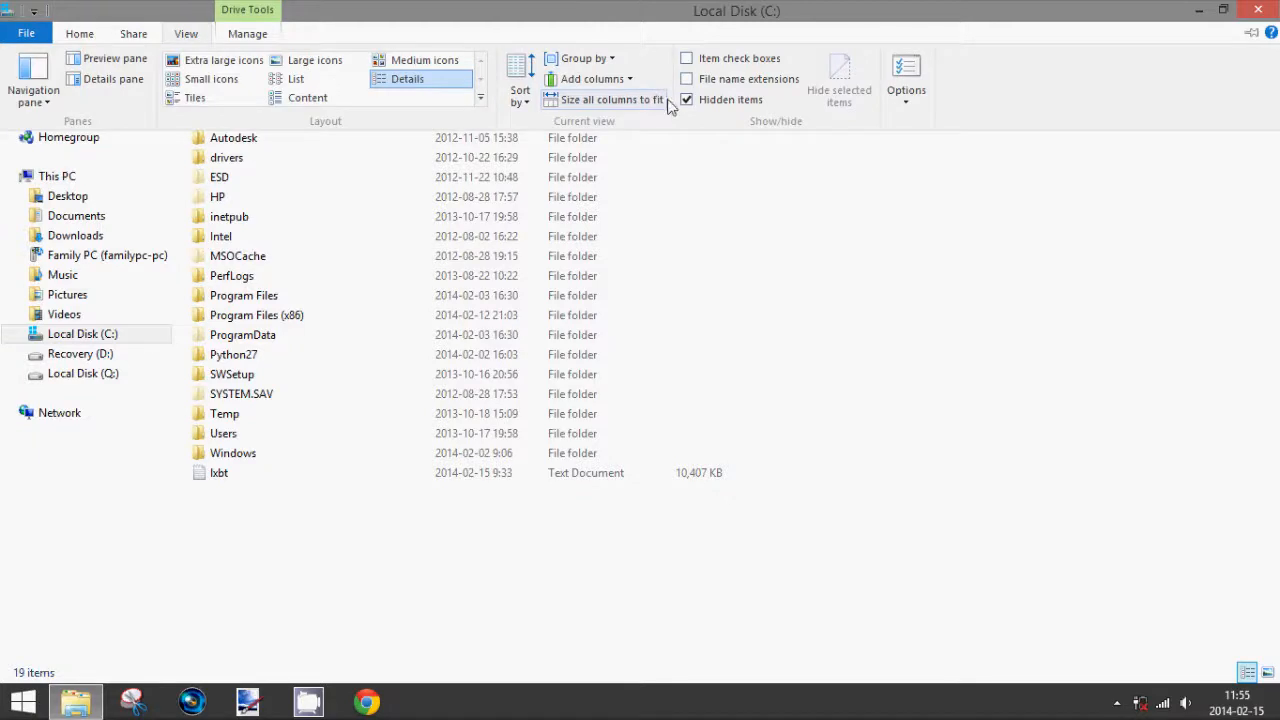
pyautogui.moveTo(687, 99)
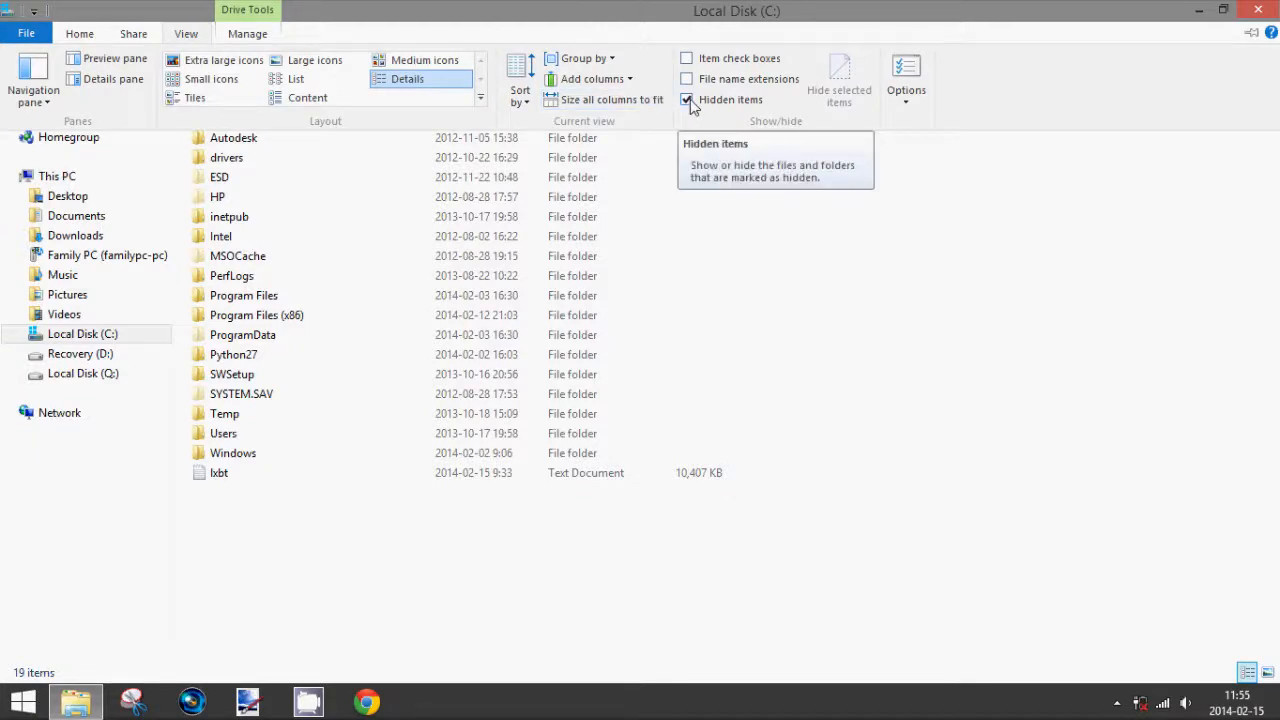
pyautogui.click(687, 99)
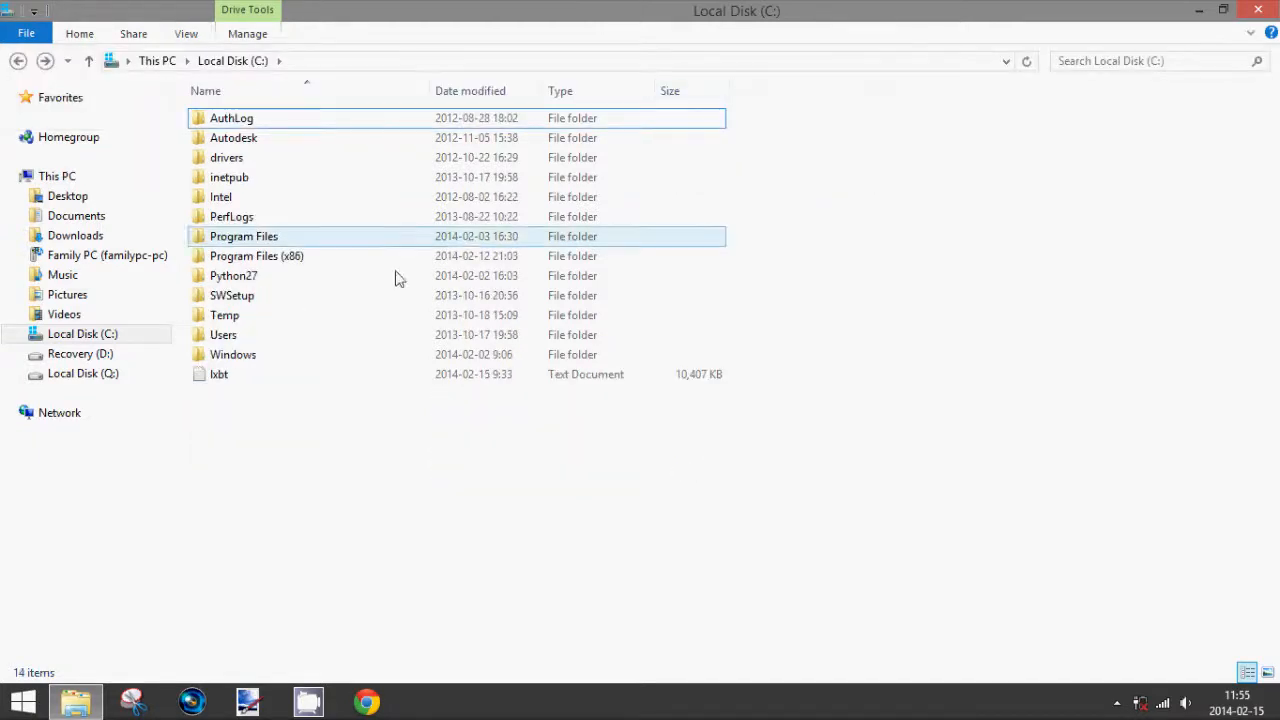